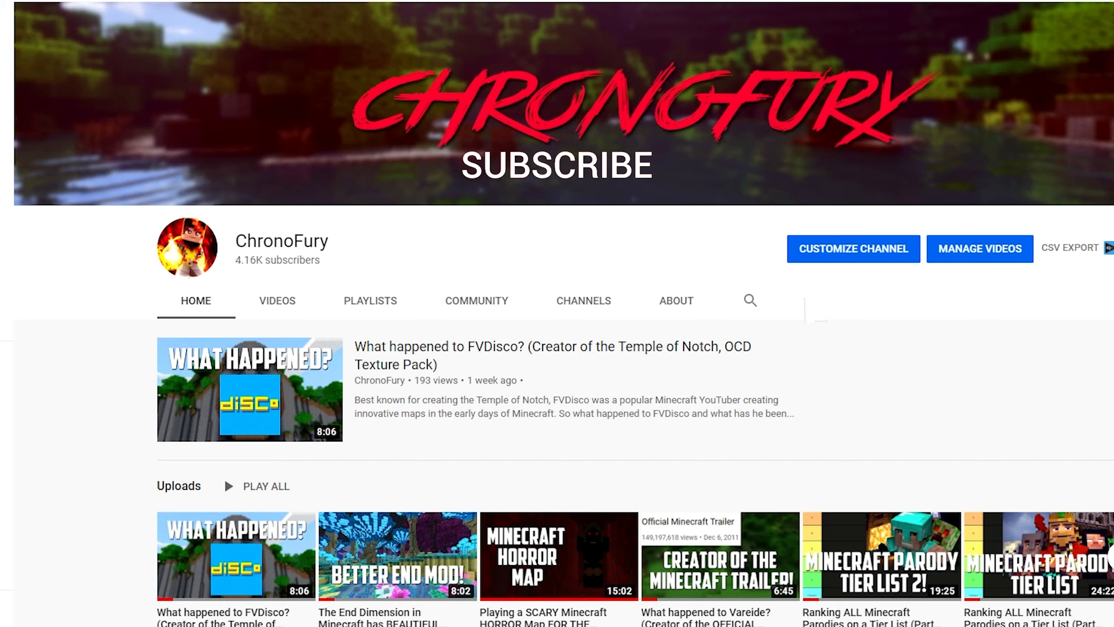
Open ChronoFury's Videos tab, zoom in, and scroll through the uploads with their view counts
left_click(555, 166)
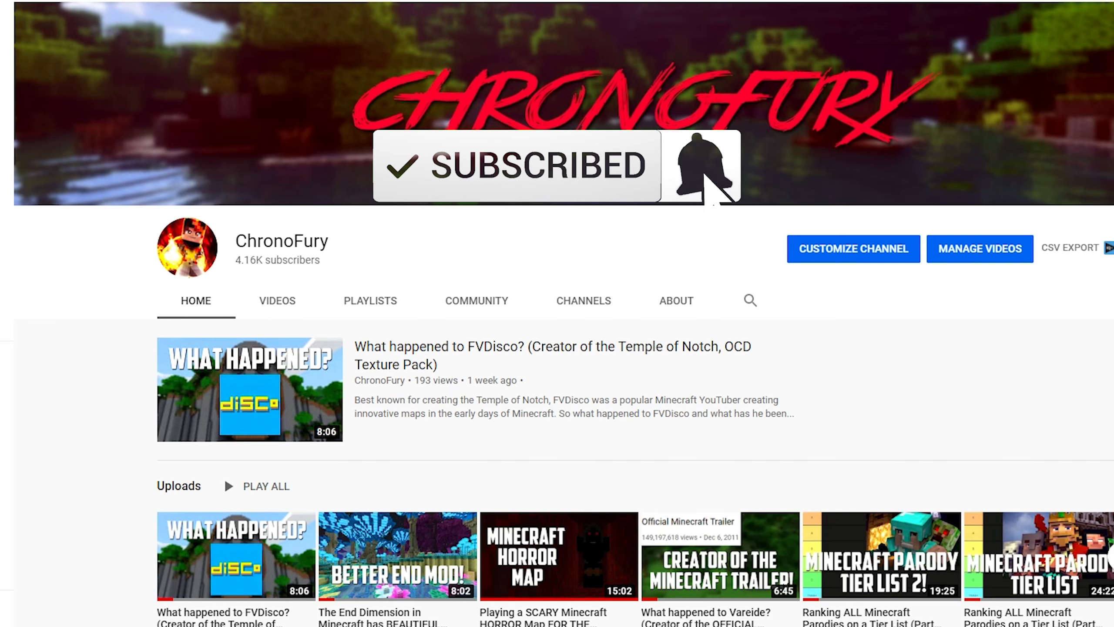
left_click(700, 165)
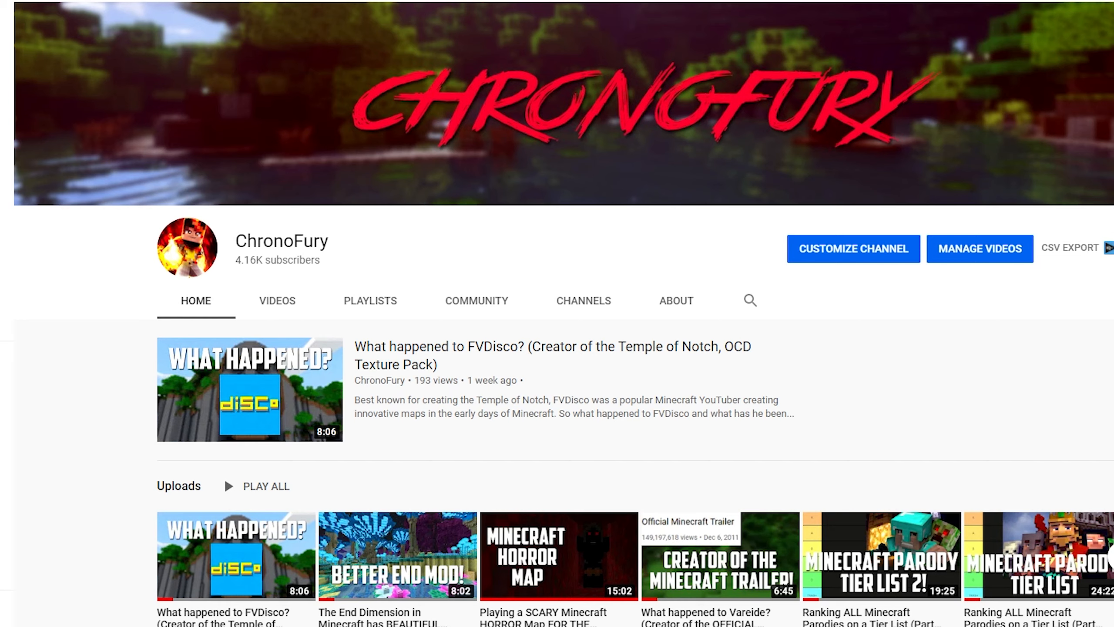
key("ctrl+plus")
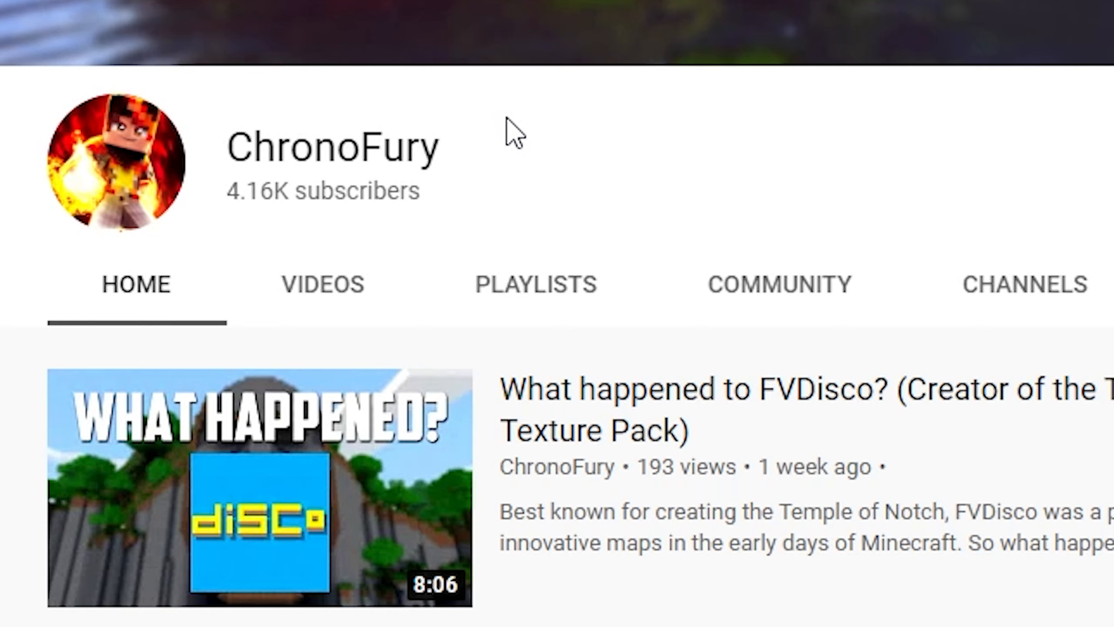
mouse_move(687, 157)
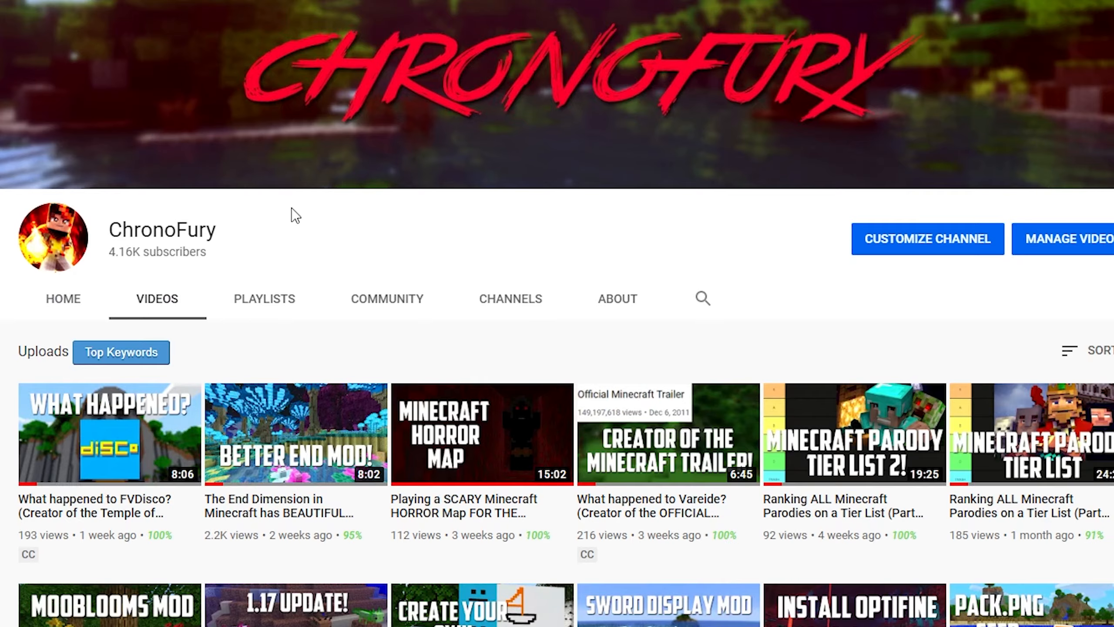
scroll("down", 3)
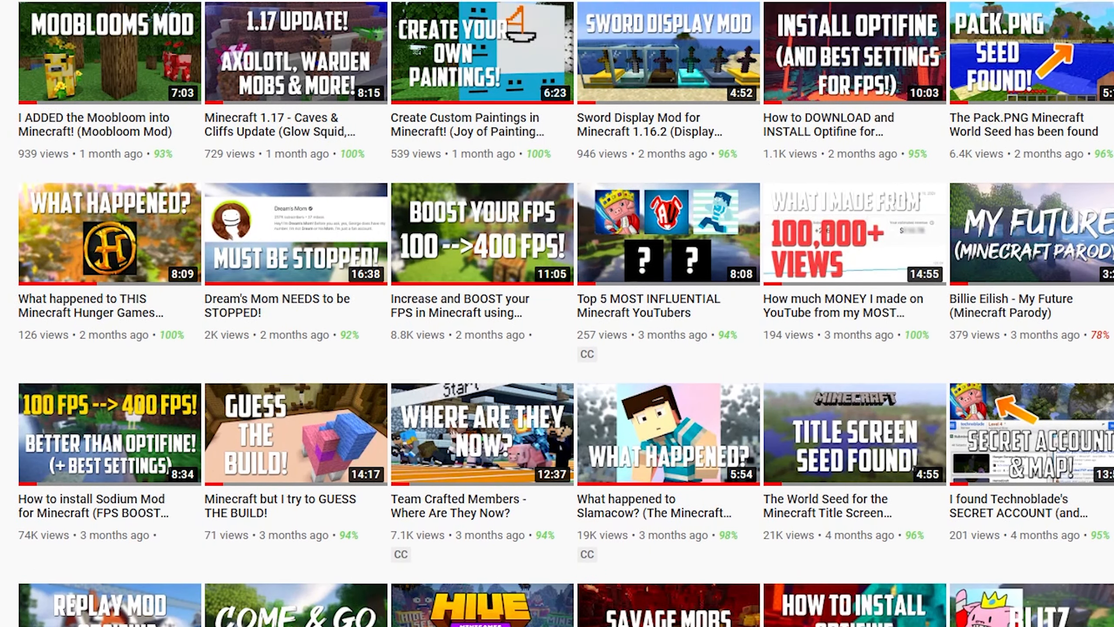
scroll("down", 3)
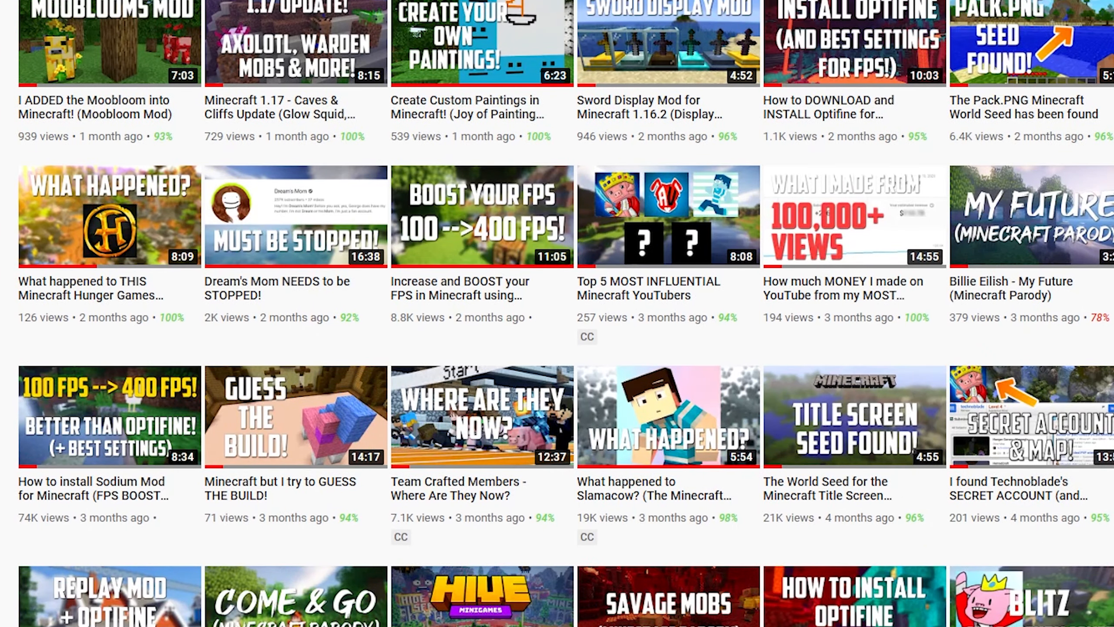
scroll("down", 3)
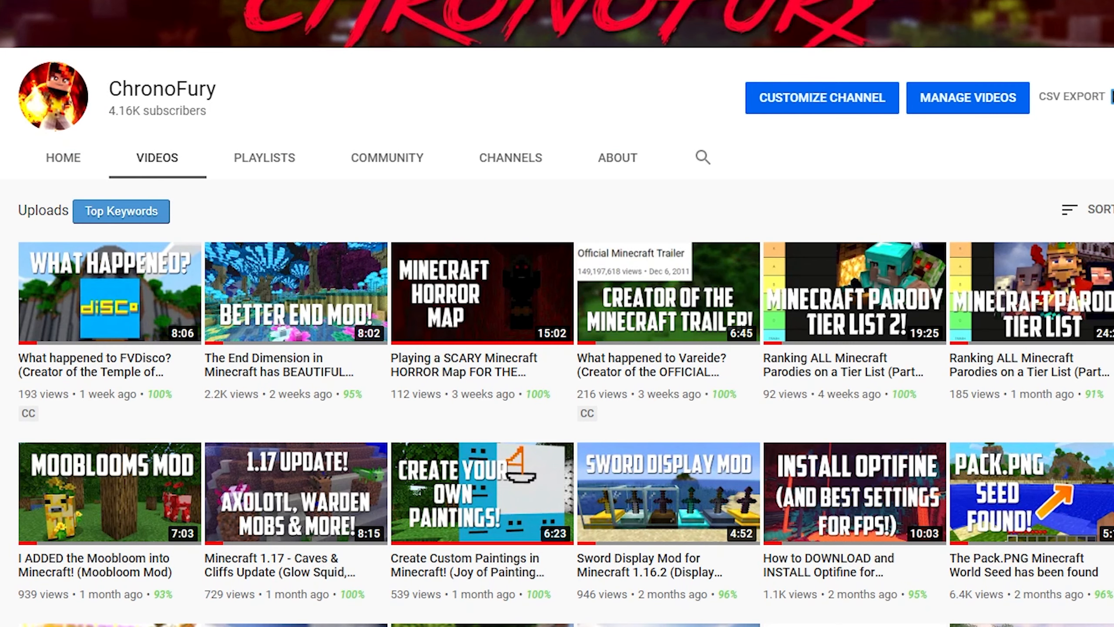
scroll("down", 3)
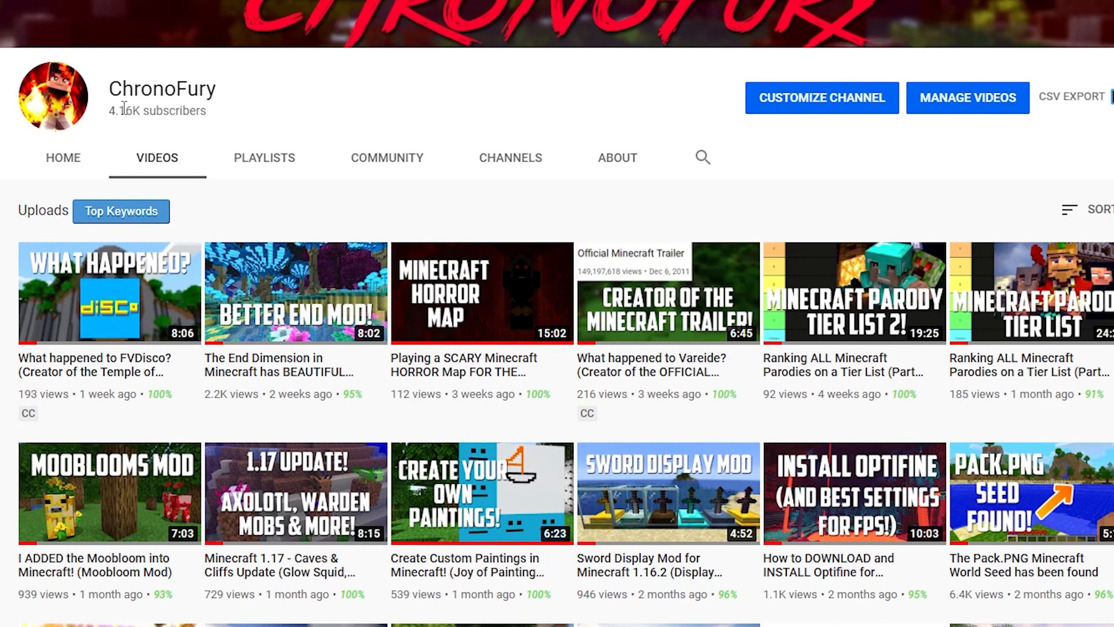
mouse_move(374, 118)
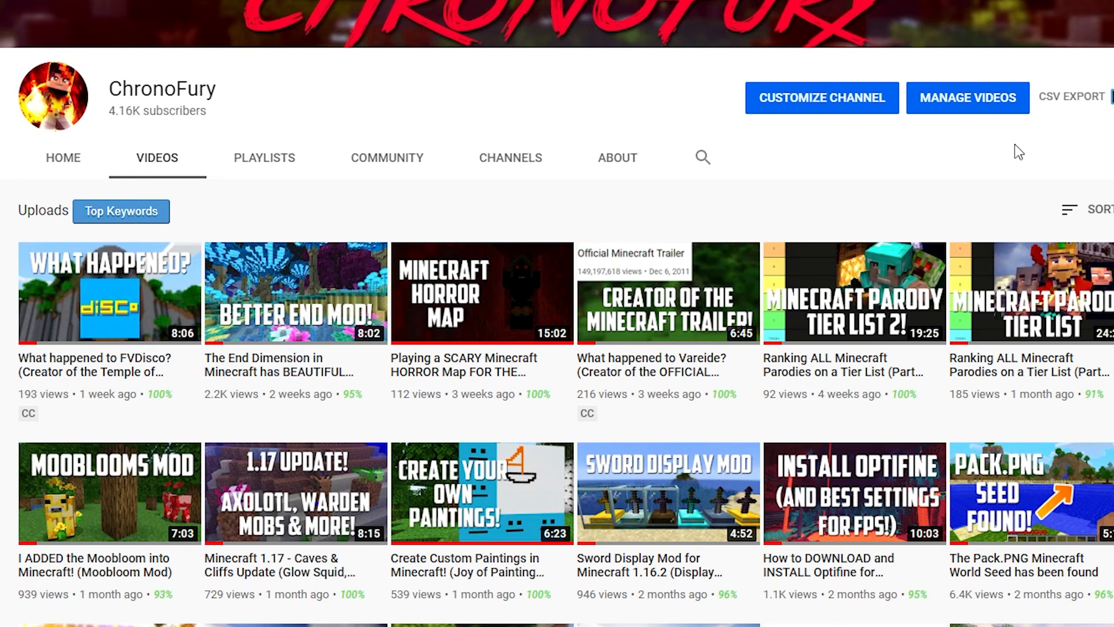
mouse_move(1015, 149)
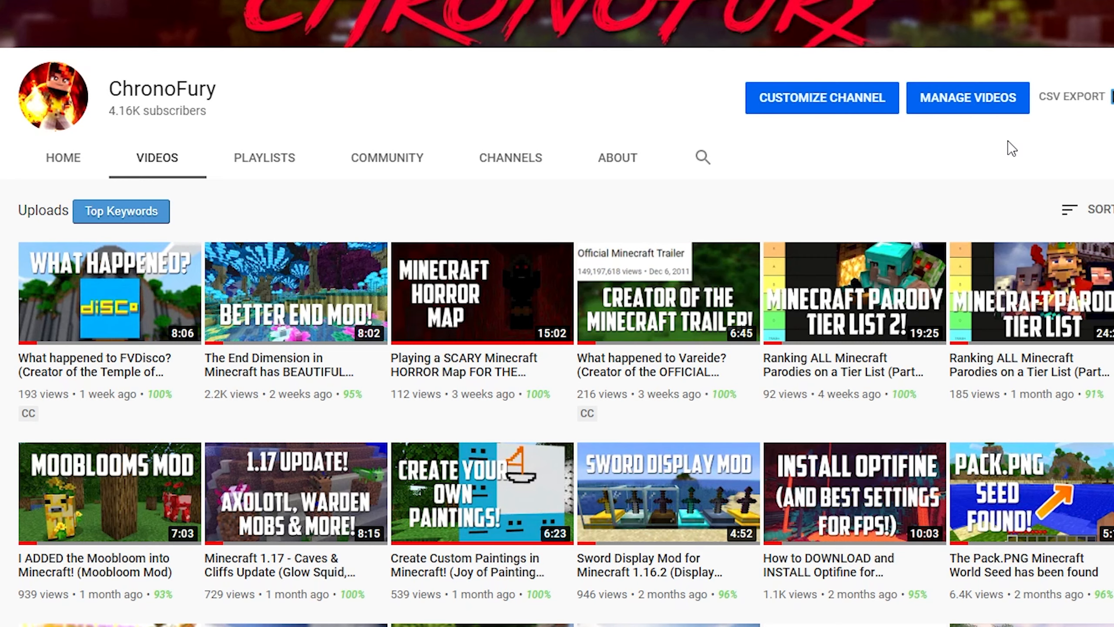
mouse_move(1011, 147)
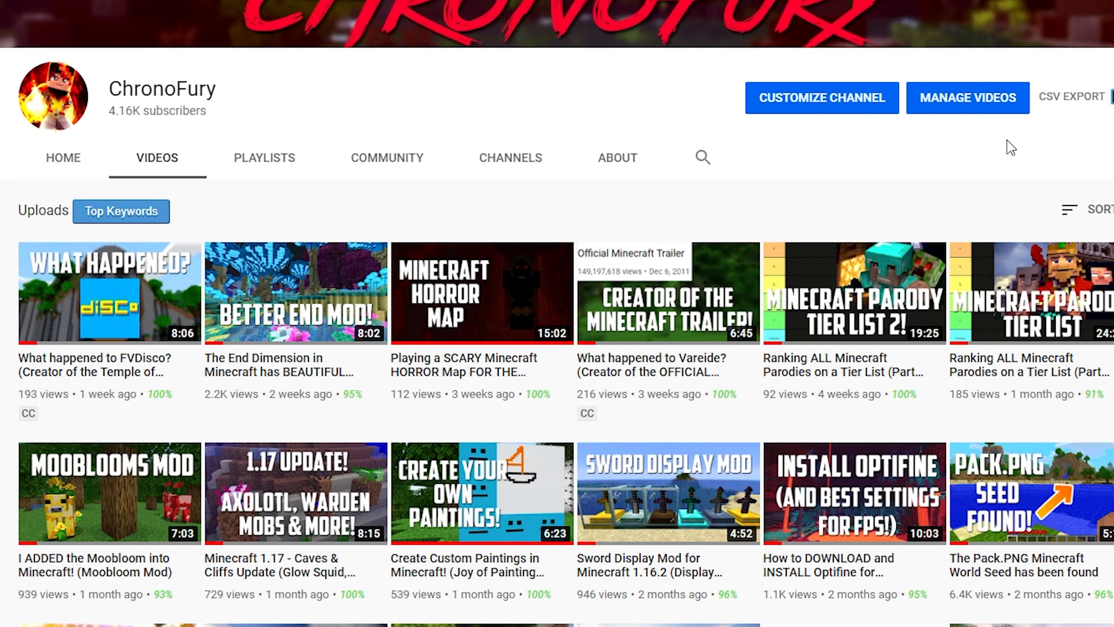
scroll("down", 3)
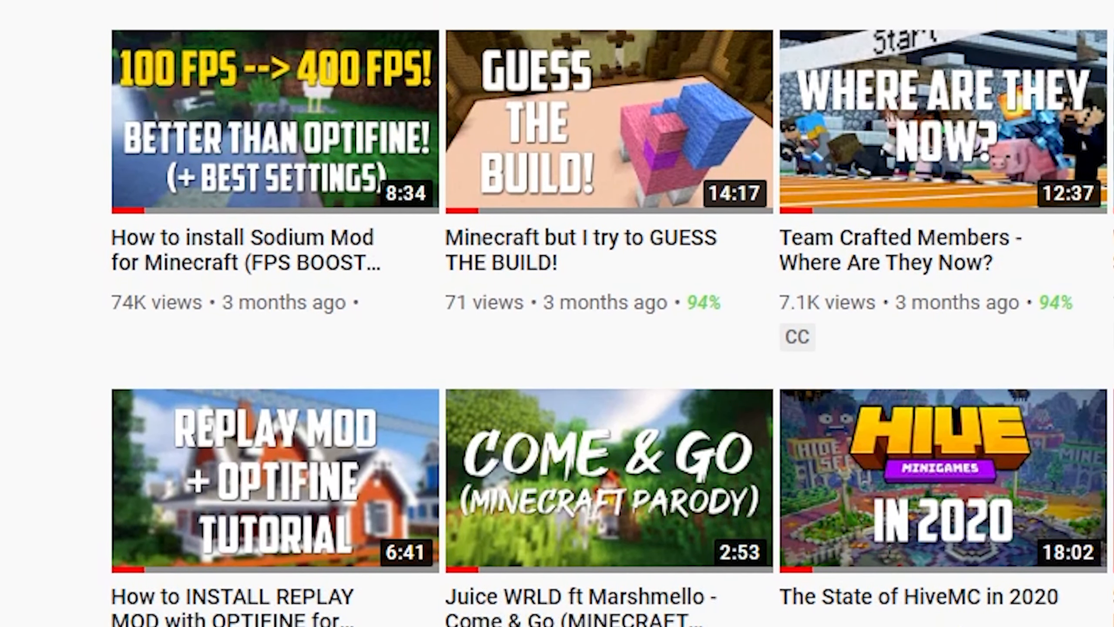
scroll("down", 3)
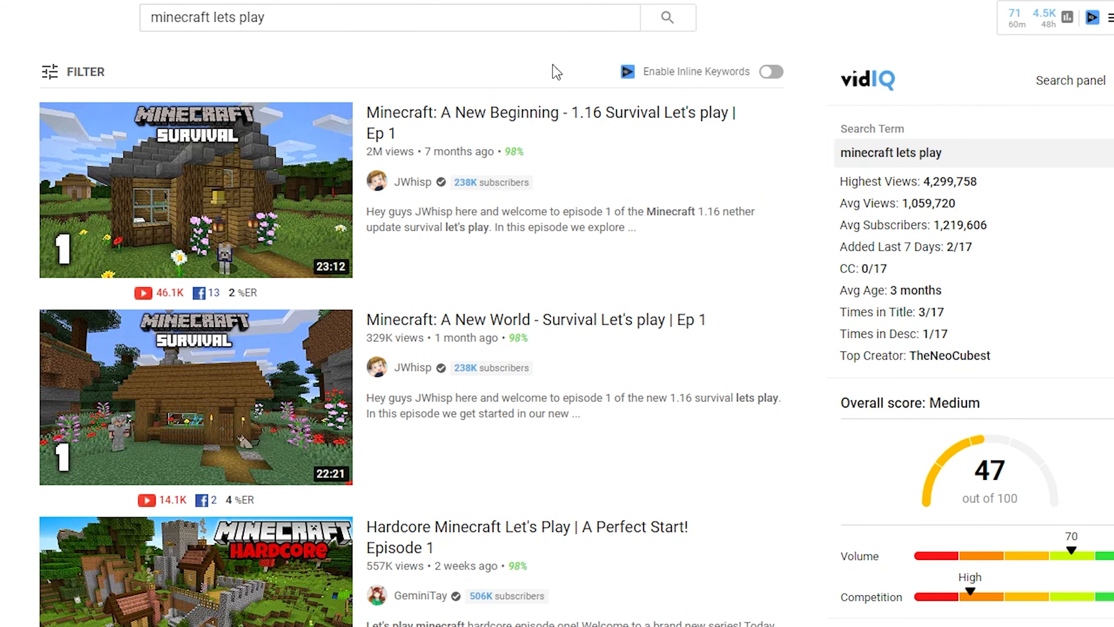
mouse_move(551, 75)
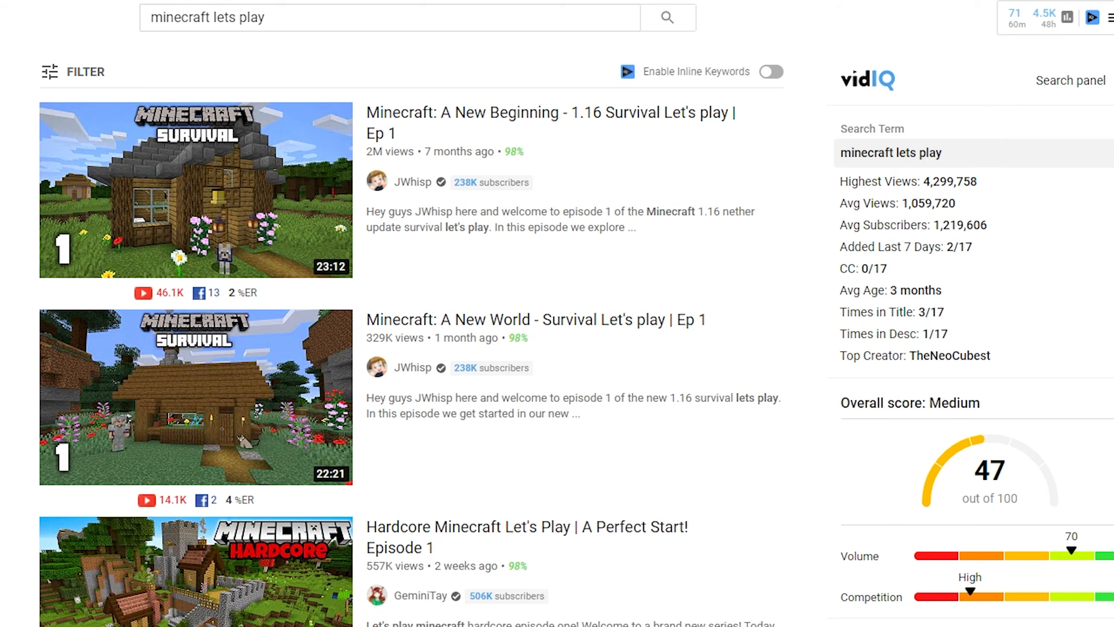
scroll("down", 3)
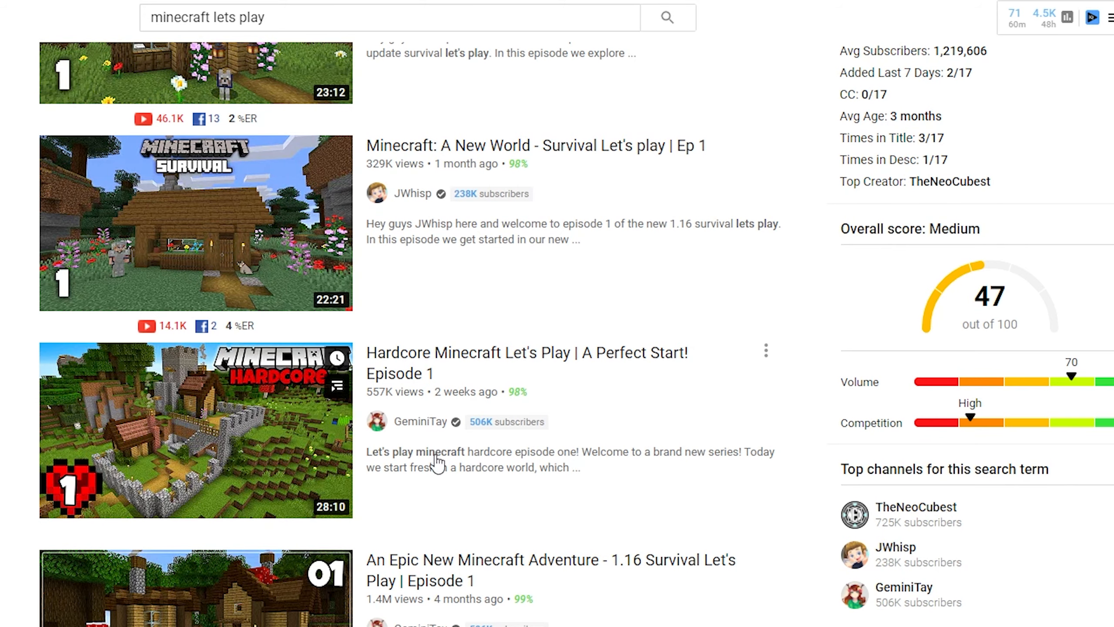
scroll("down", 3)
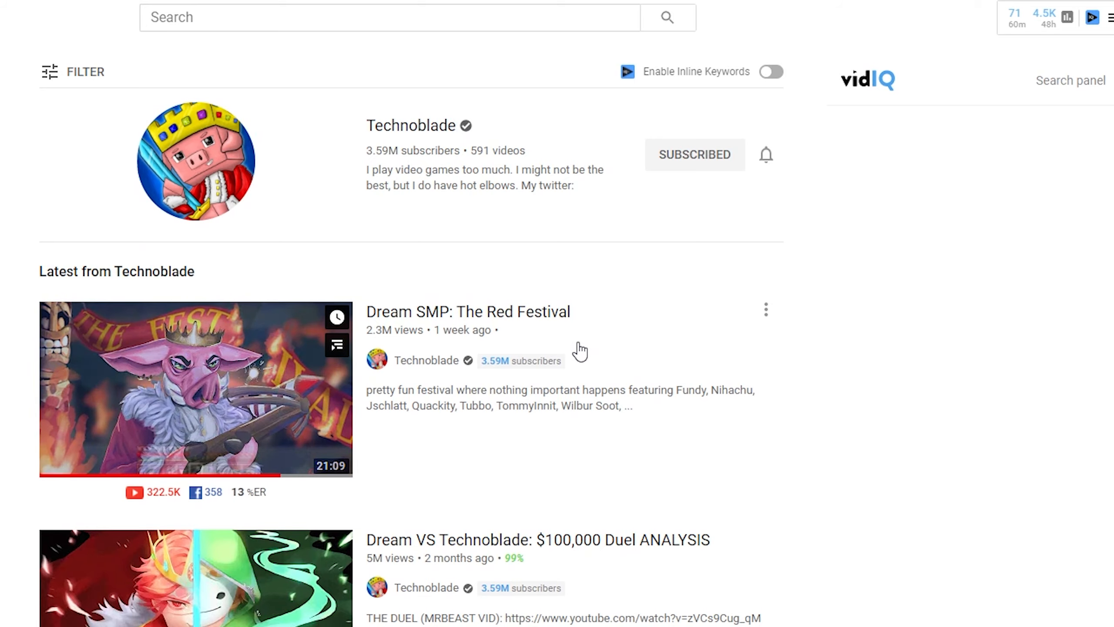
mouse_move(535, 461)
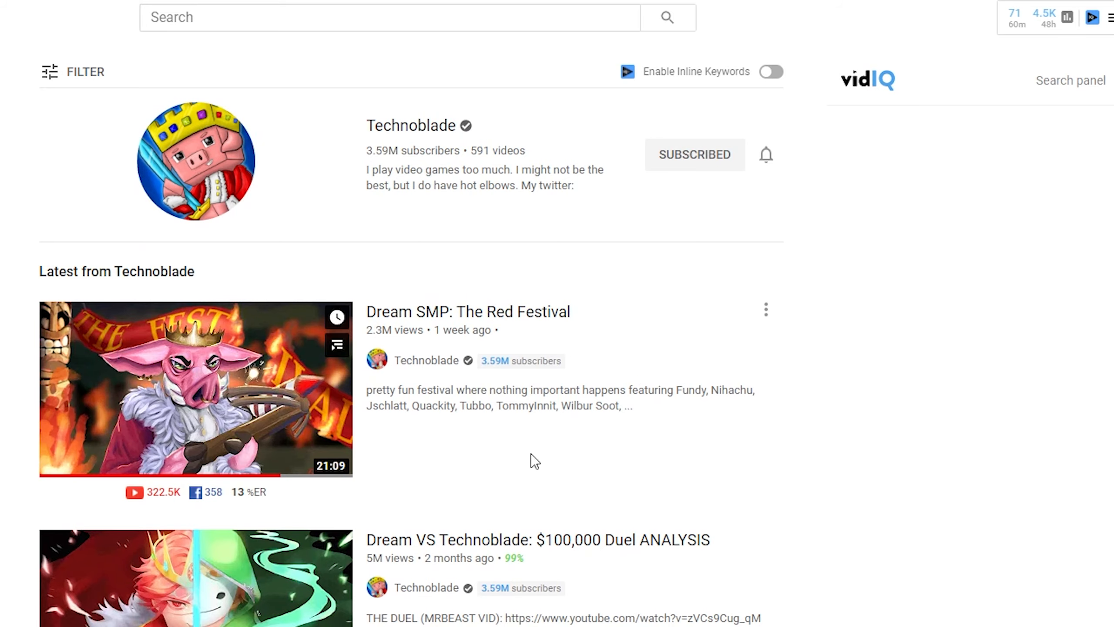
mouse_move(1085, 318)
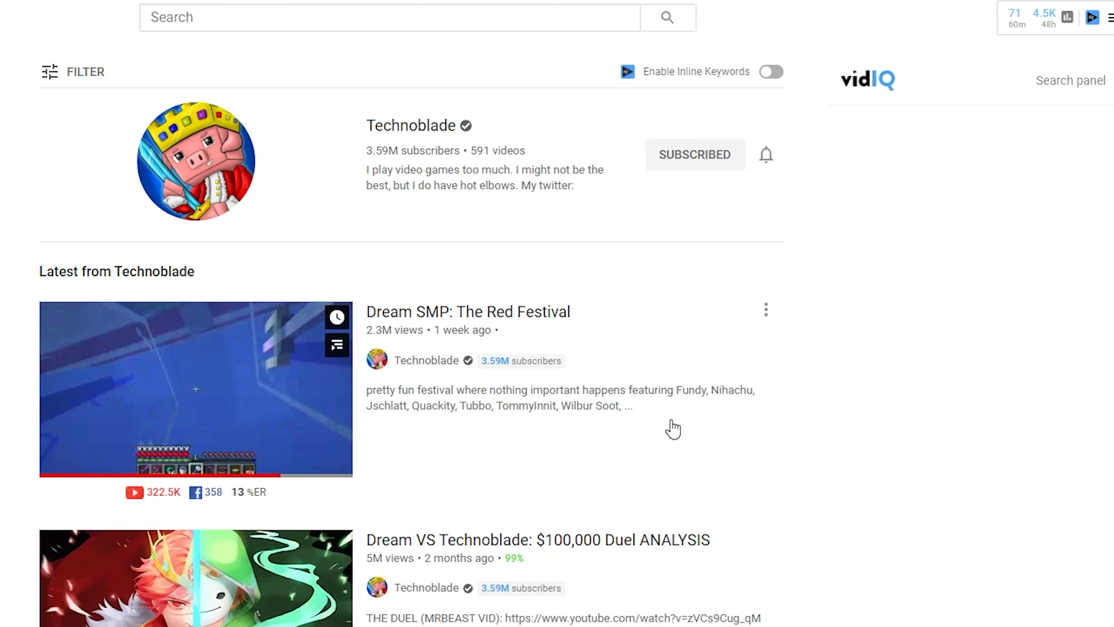
mouse_move(960, 444)
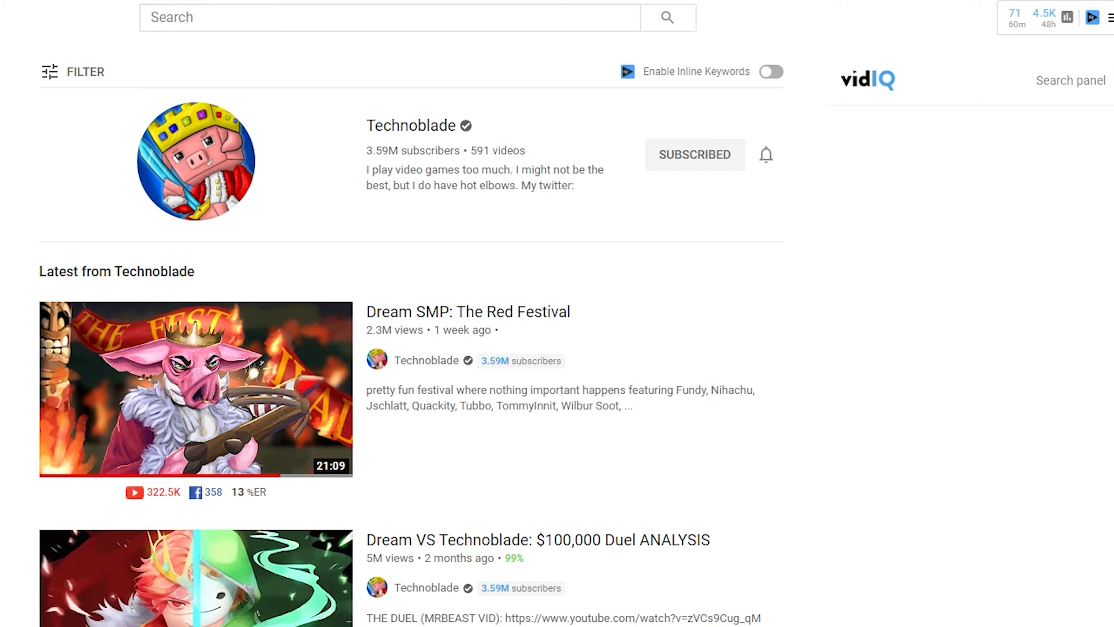
mouse_move(5, 58)
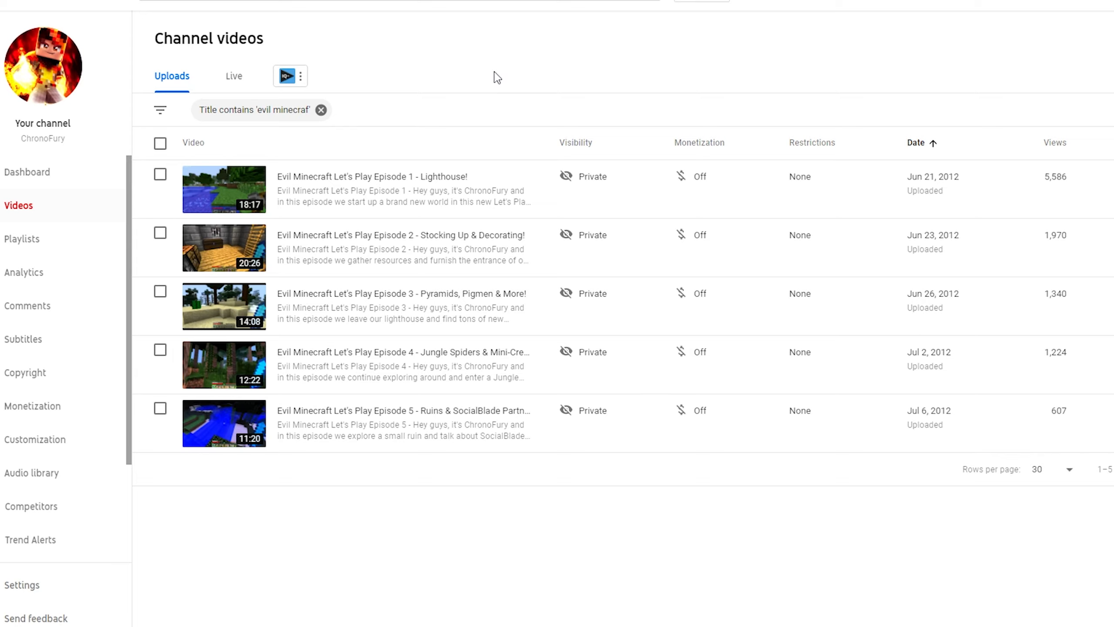
mouse_move(1034, 95)
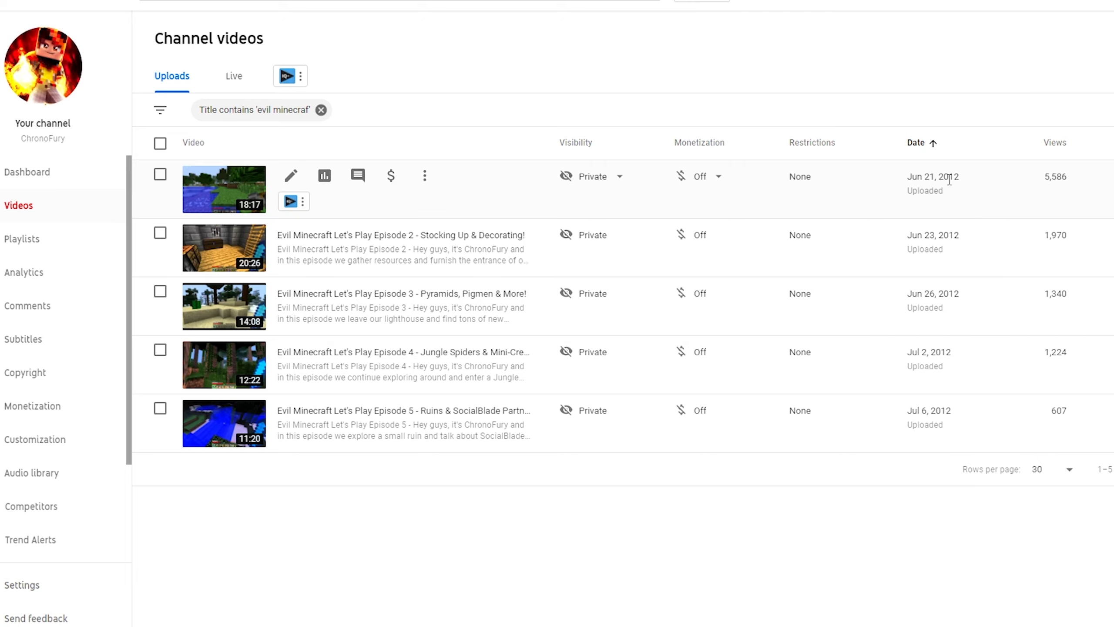
mouse_move(1059, 181)
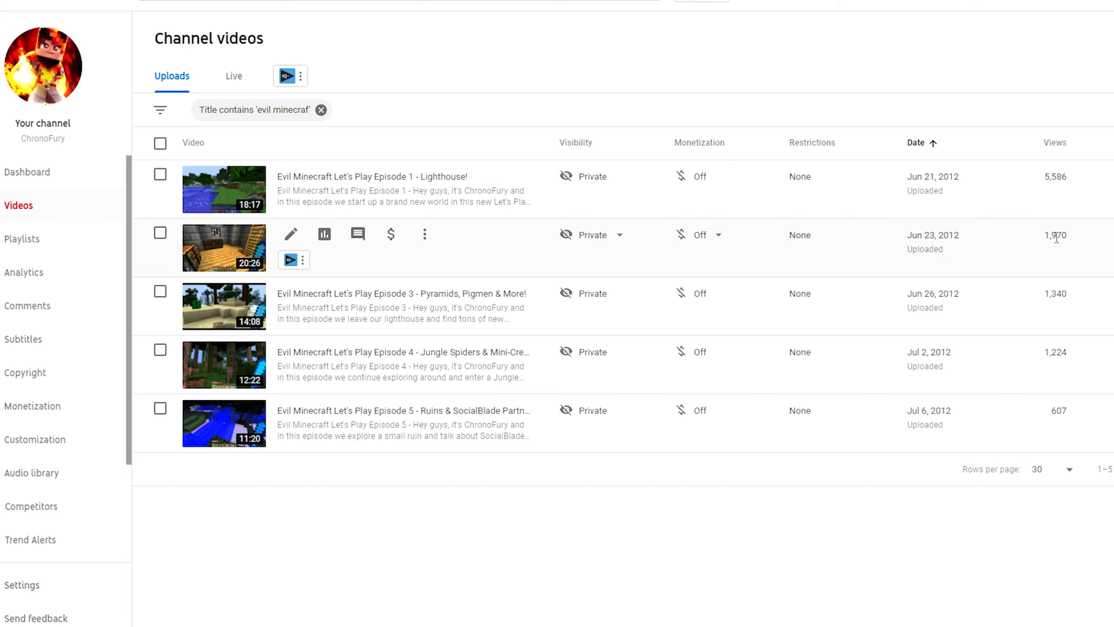
mouse_move(1028, 90)
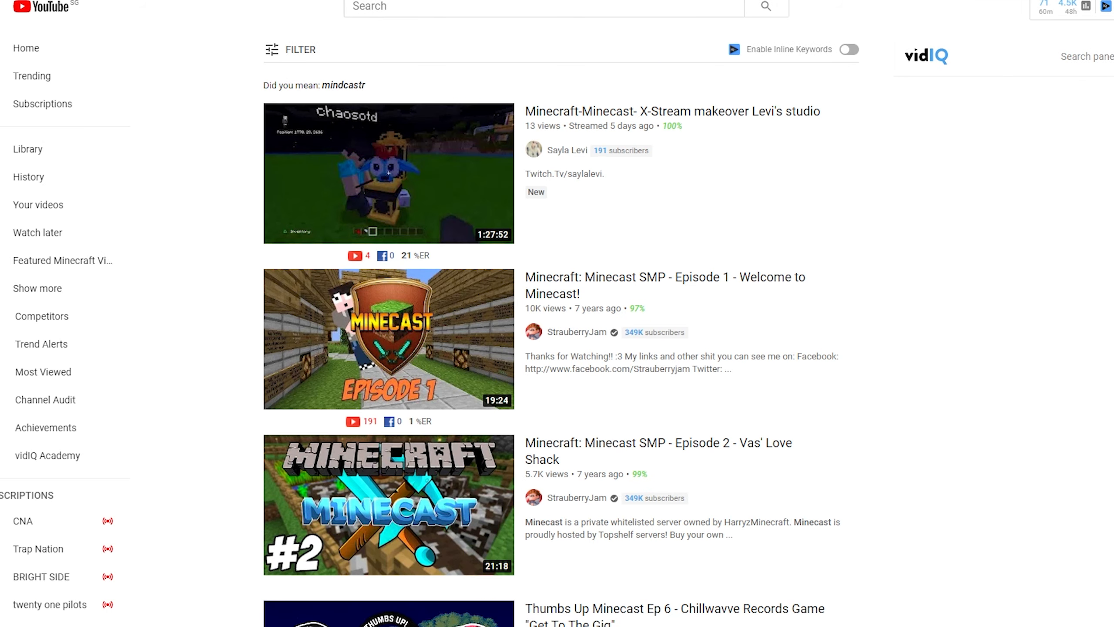
mouse_move(647, 312)
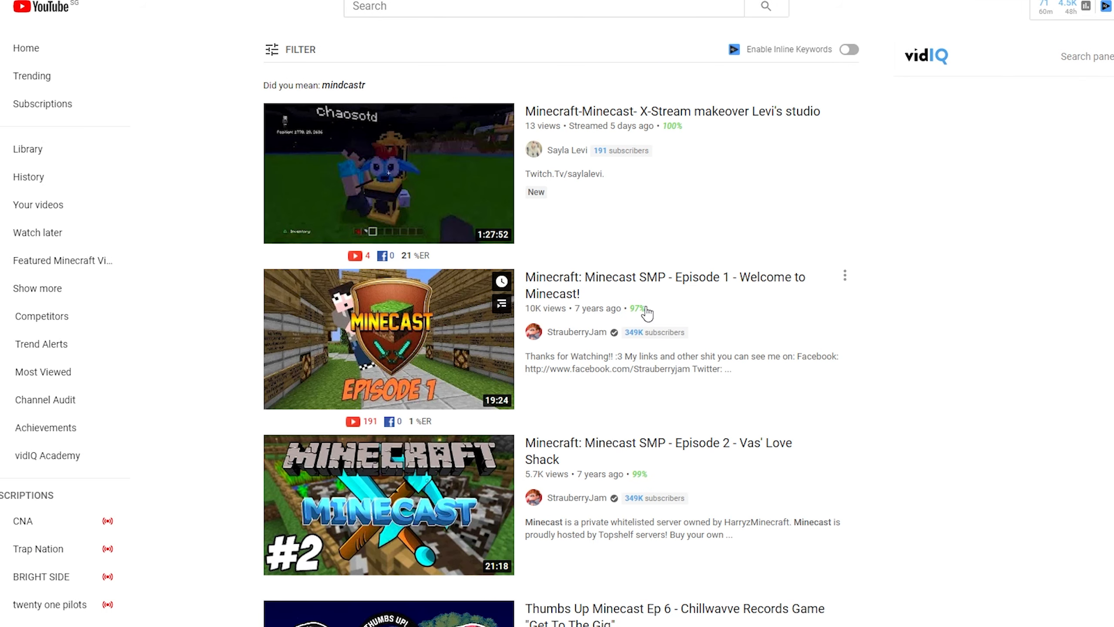
Open Minecast SMP Episode 1 and expand its description to show the server details and cast links
left_click(389, 339)
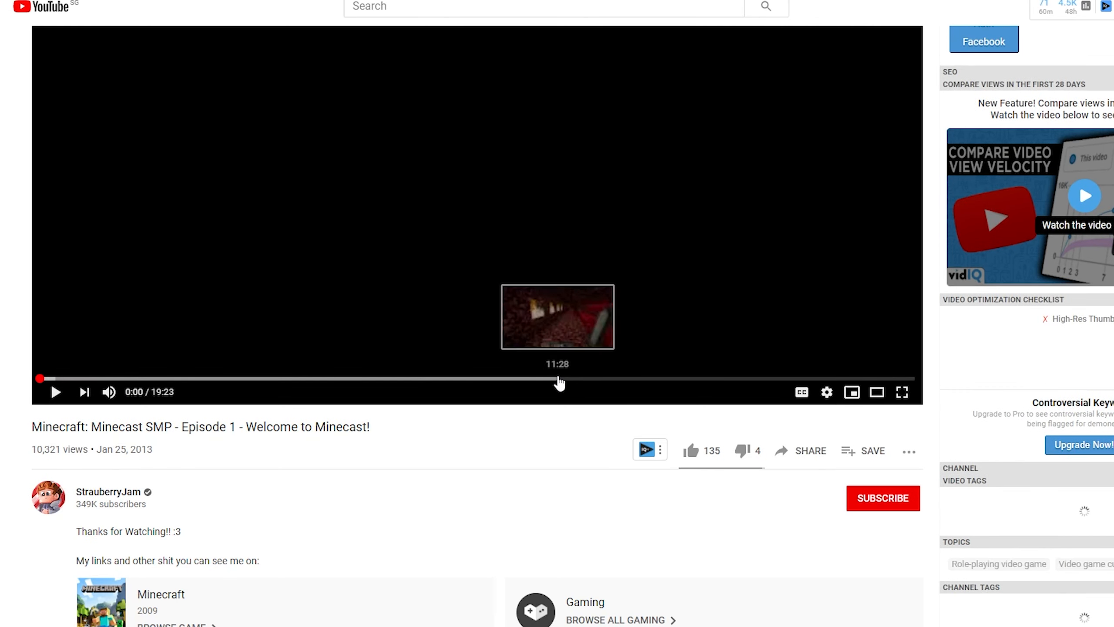
scroll("down", 3)
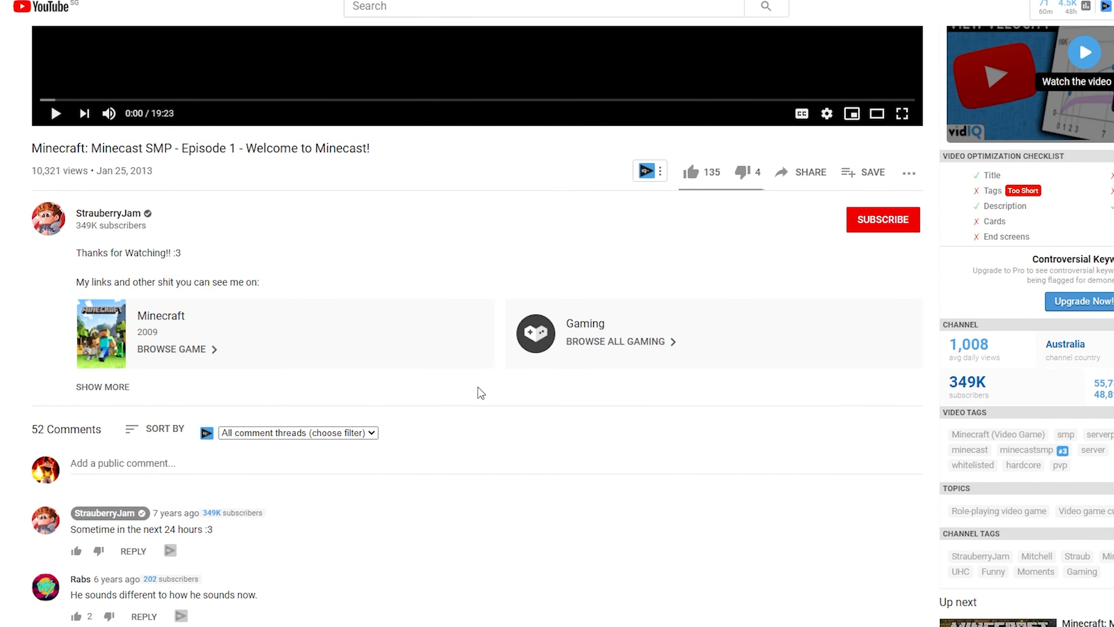
left_click(102, 386)
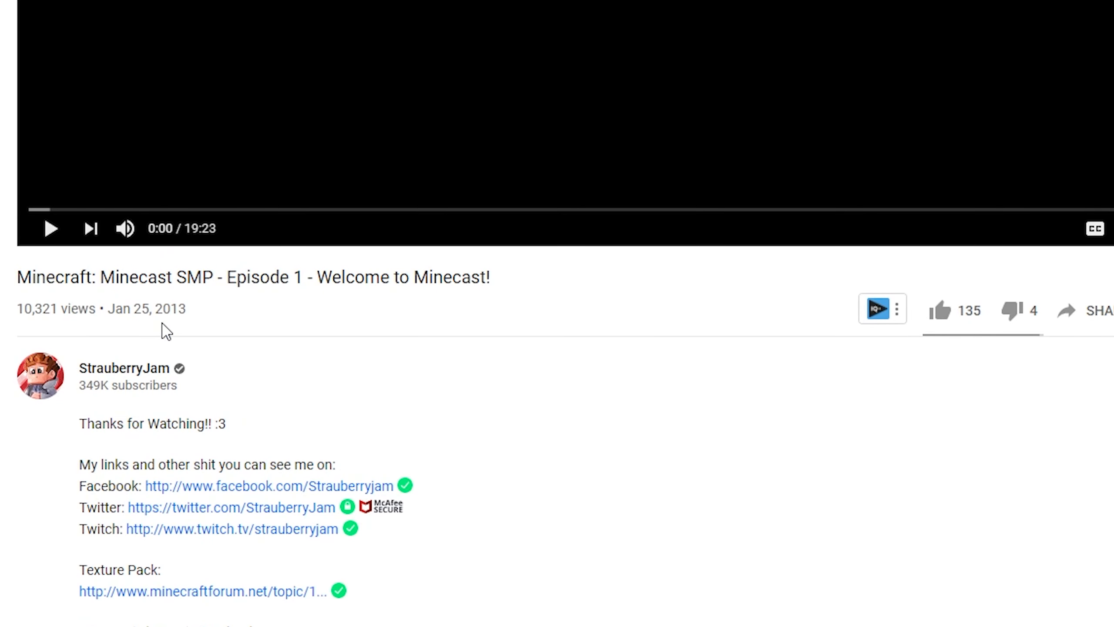
mouse_move(656, 436)
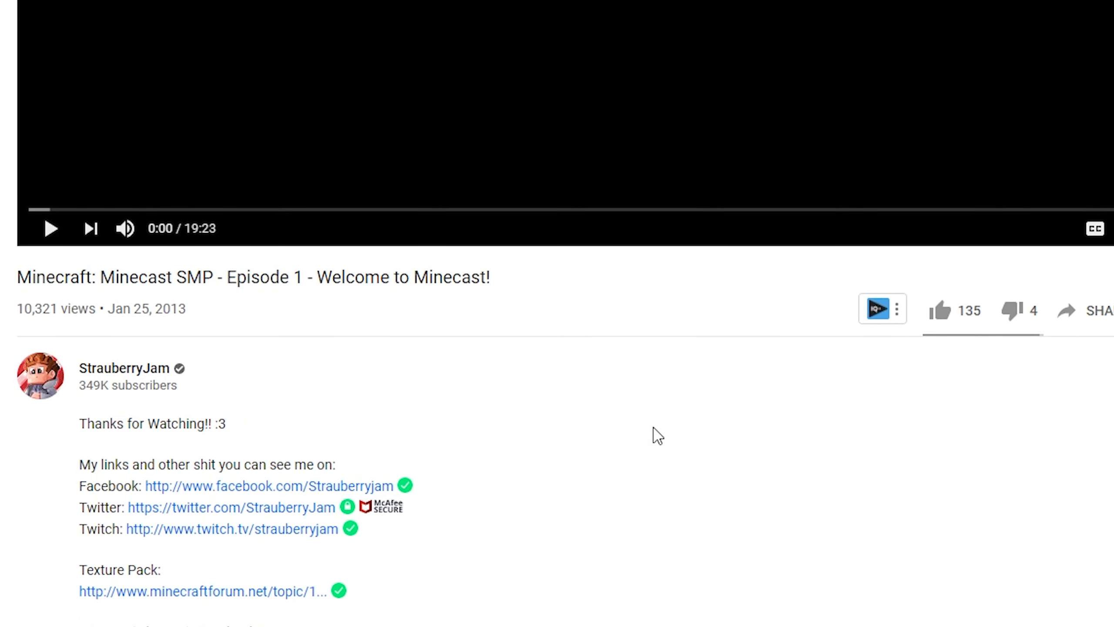
scroll("down", 3)
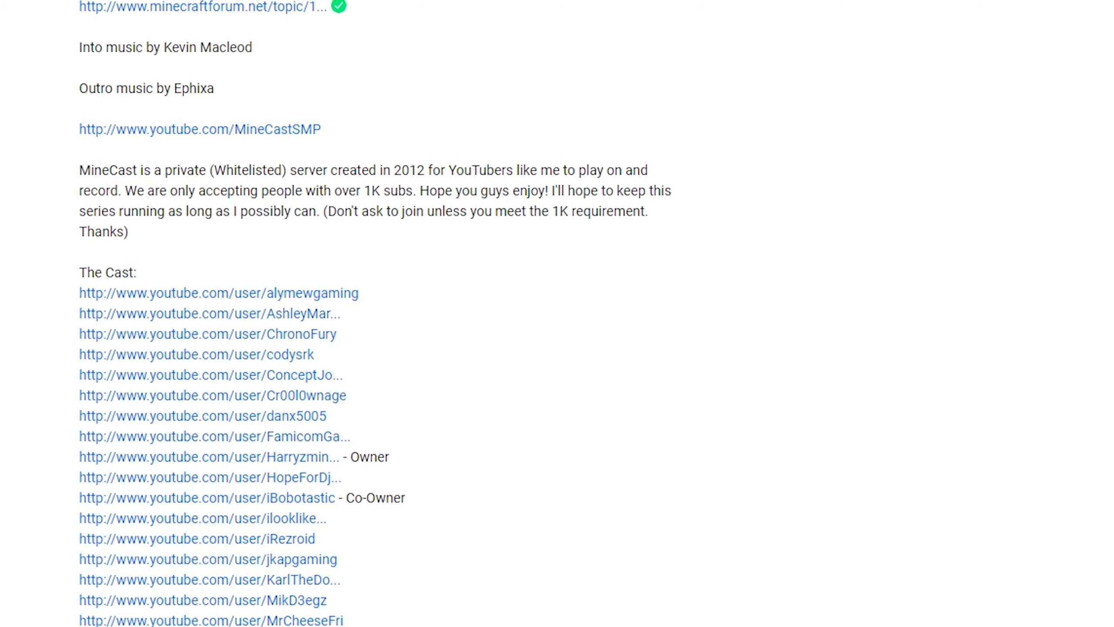
left_click(206, 334)
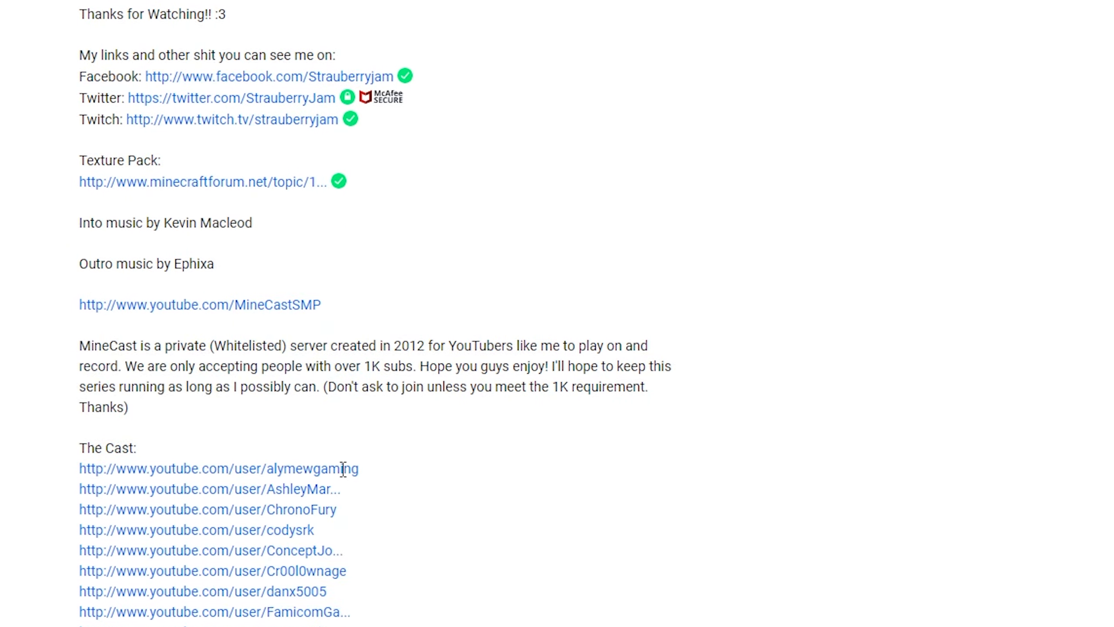
scroll("down", 3)
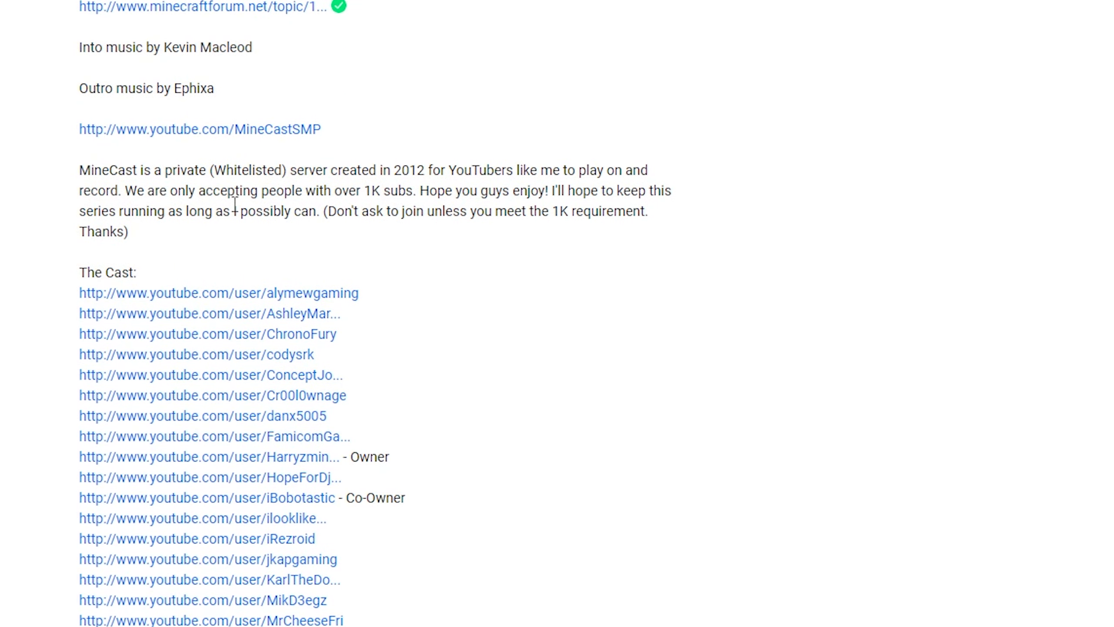
scroll("down", 3)
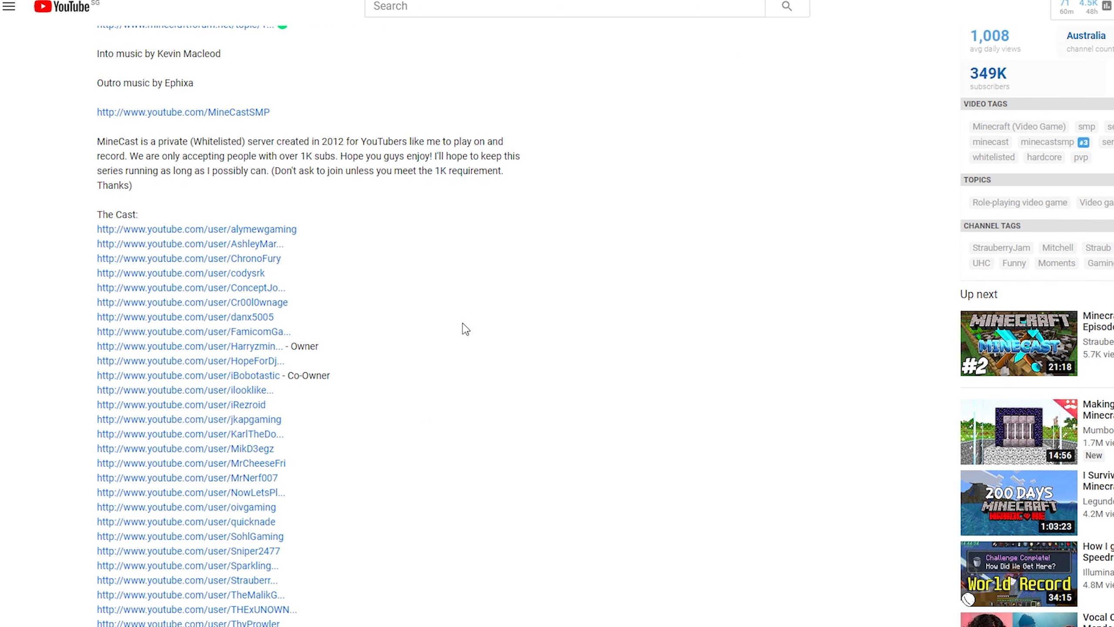
mouse_move(295, 484)
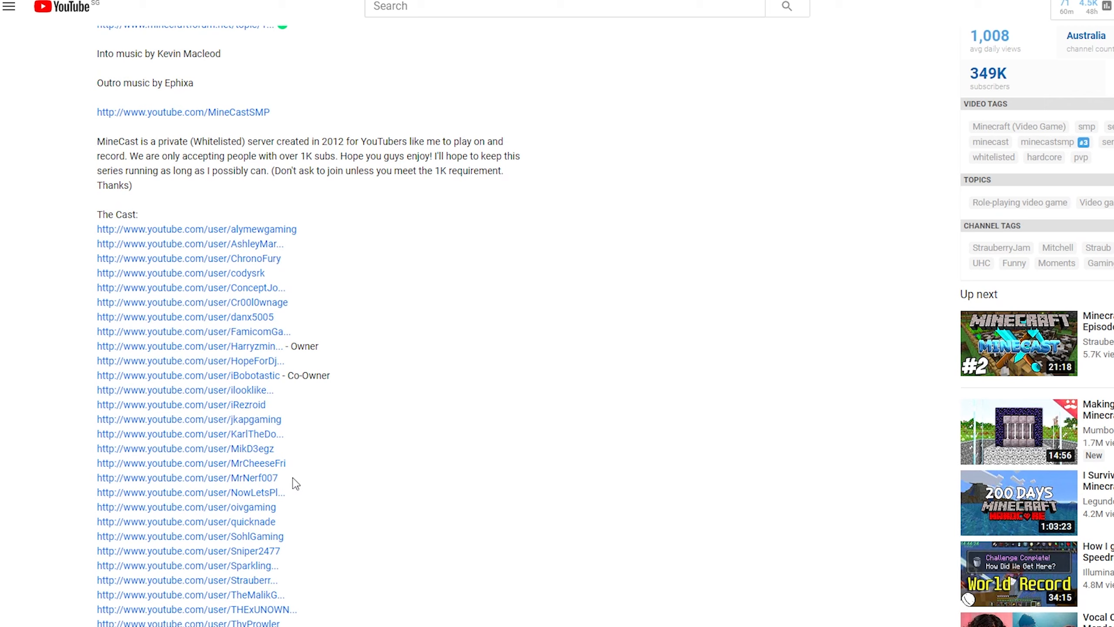
mouse_move(491, 291)
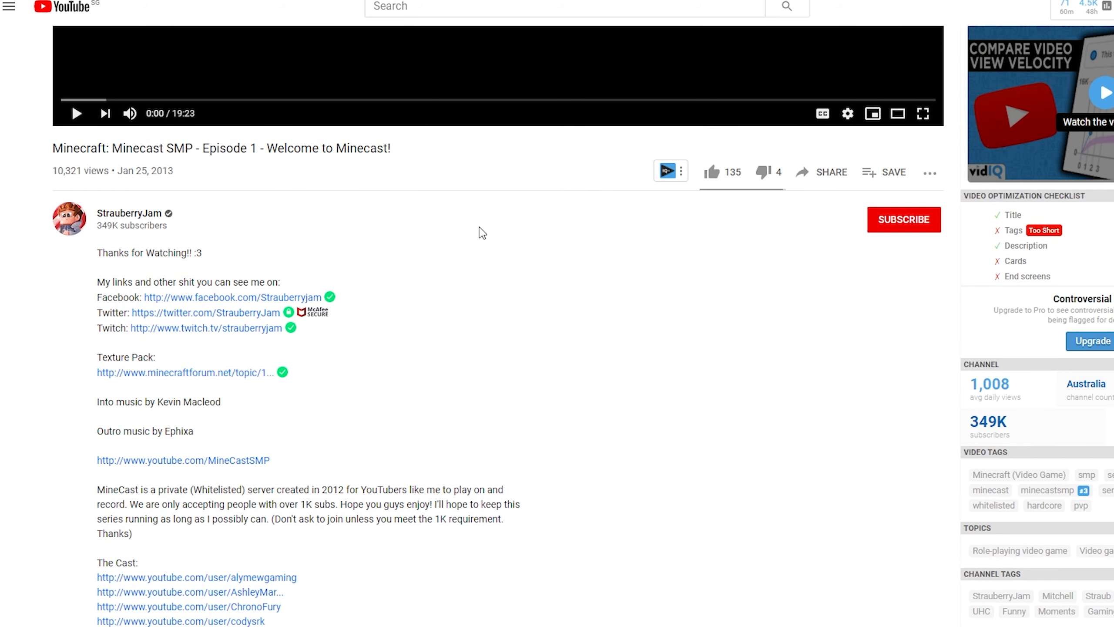
scroll("down", 3)
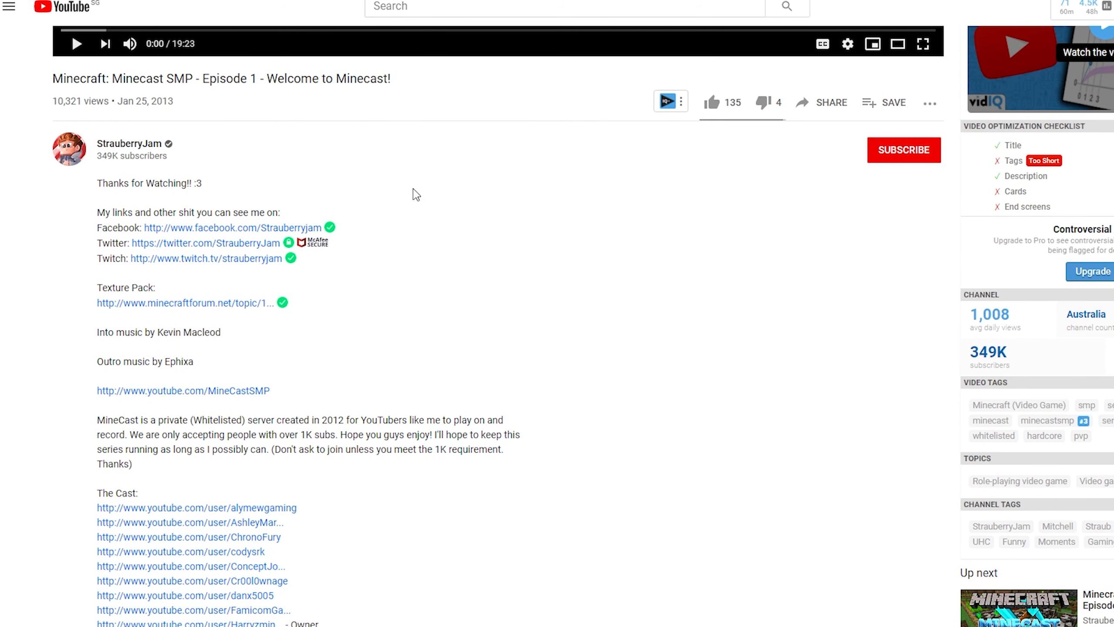
mouse_move(108, 160)
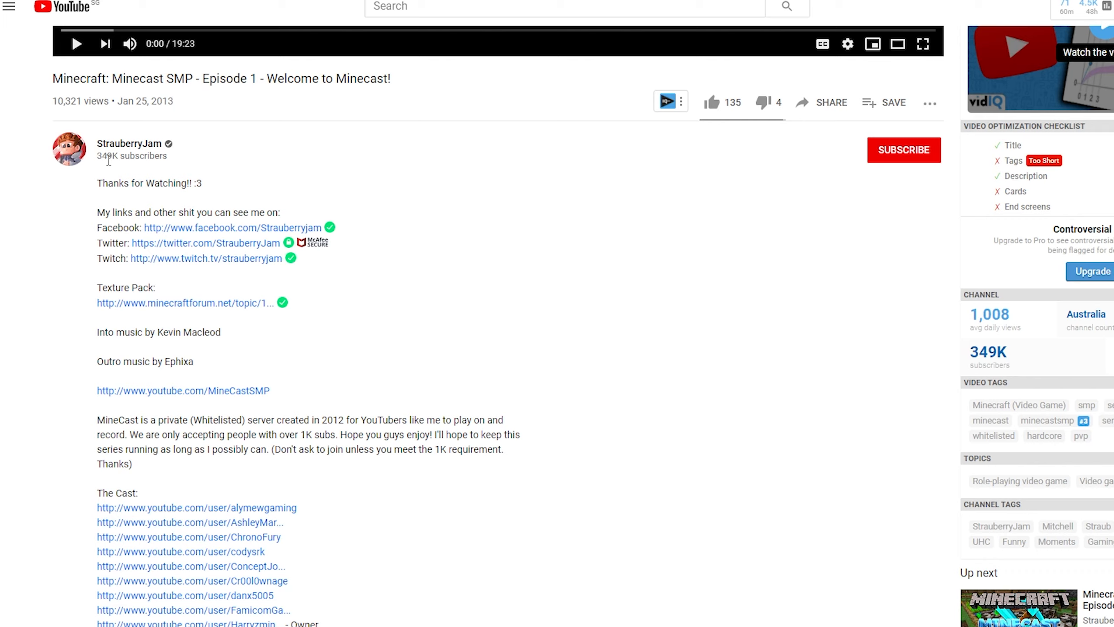
mouse_move(121, 160)
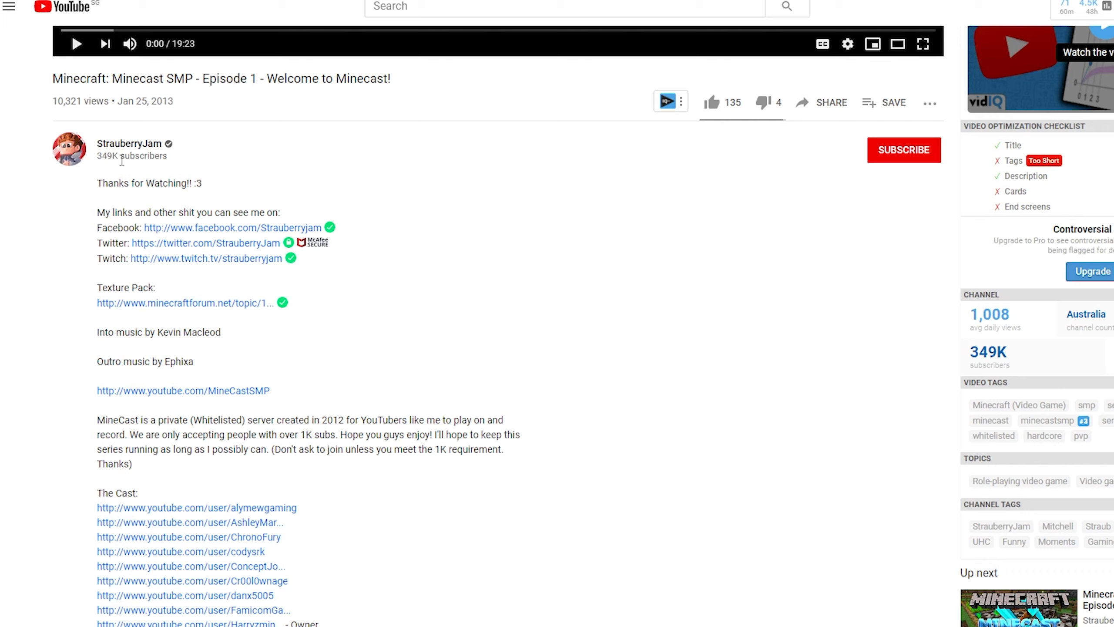
mouse_move(125, 165)
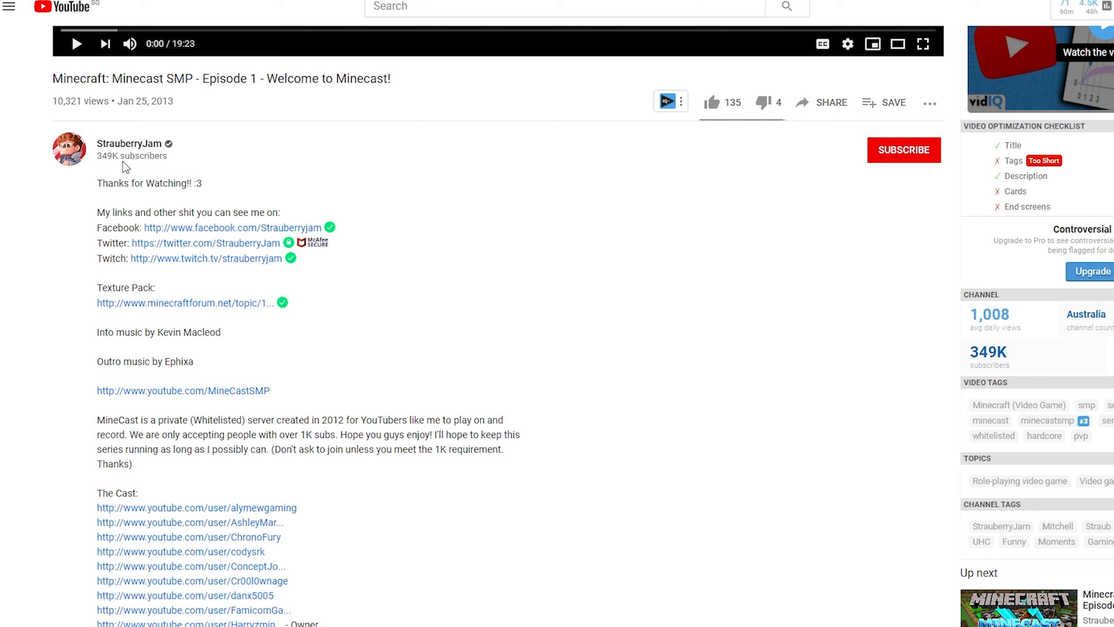
scroll("down", 3)
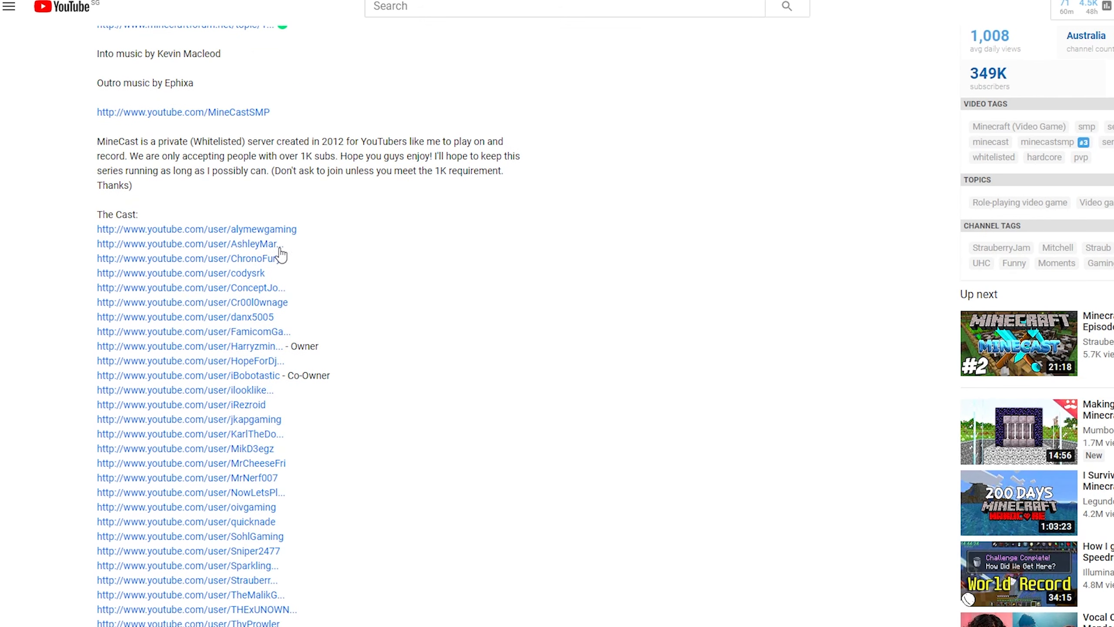
scroll("down", 3)
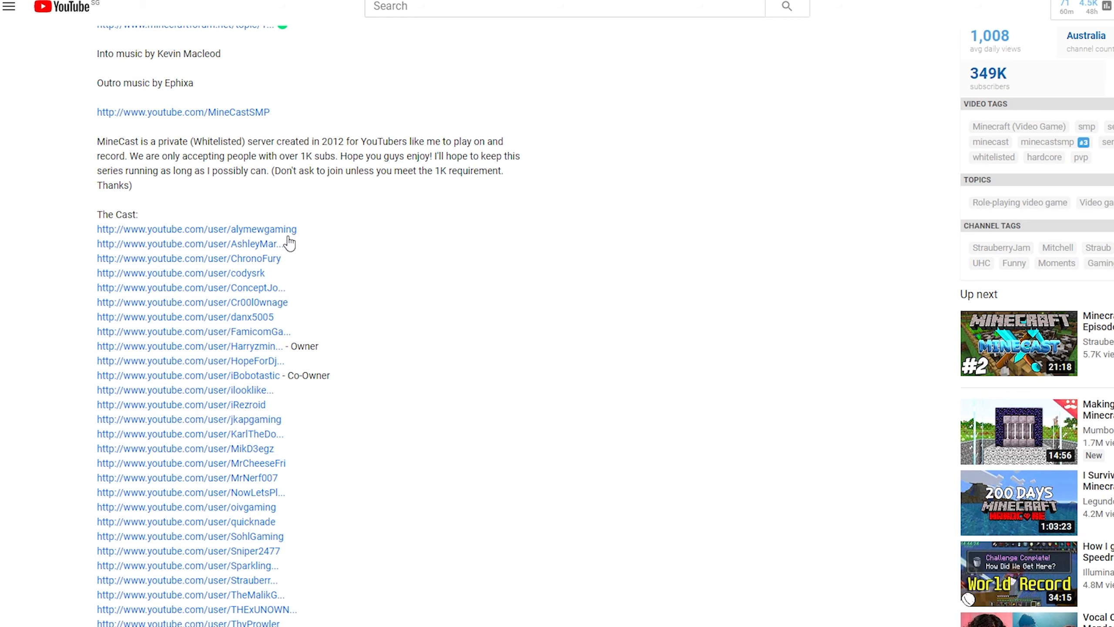
mouse_move(452, 484)
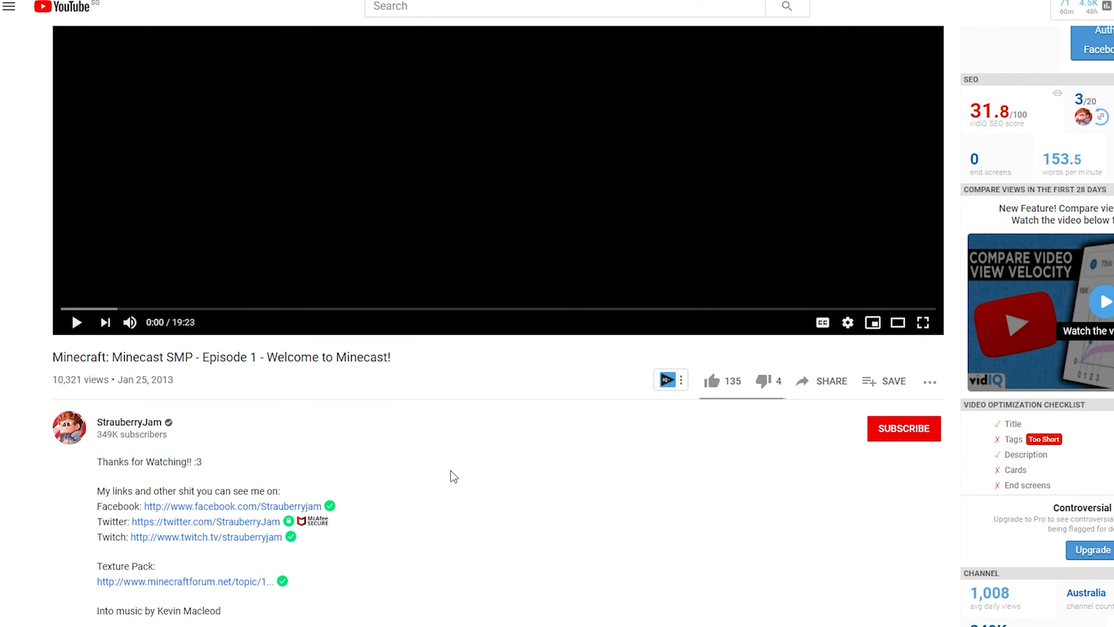
scroll("down", 3)
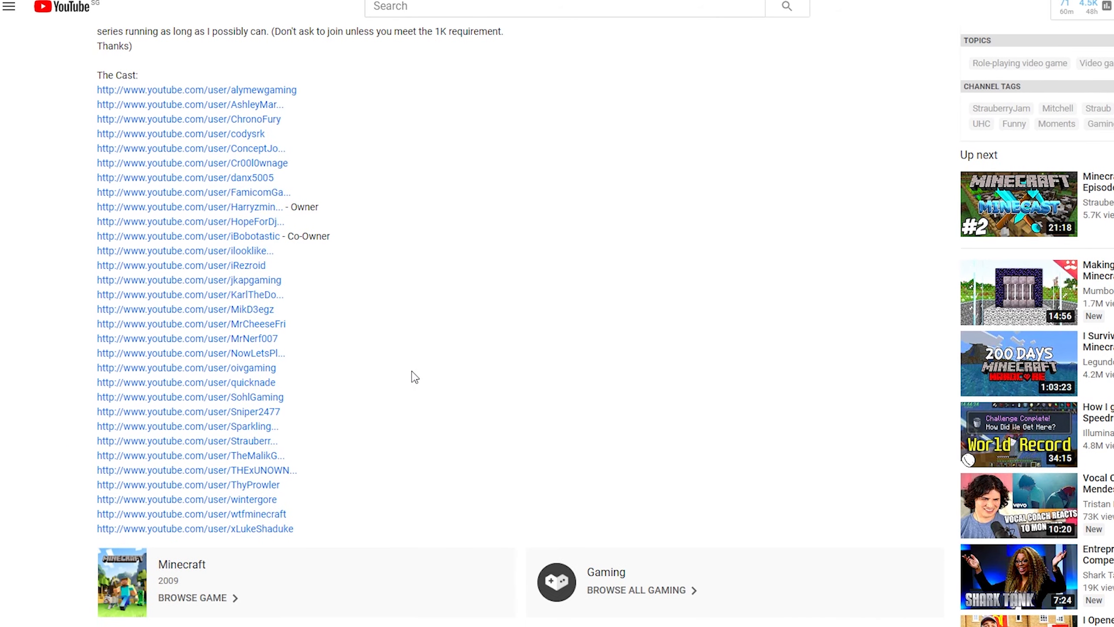
scroll("up", 3)
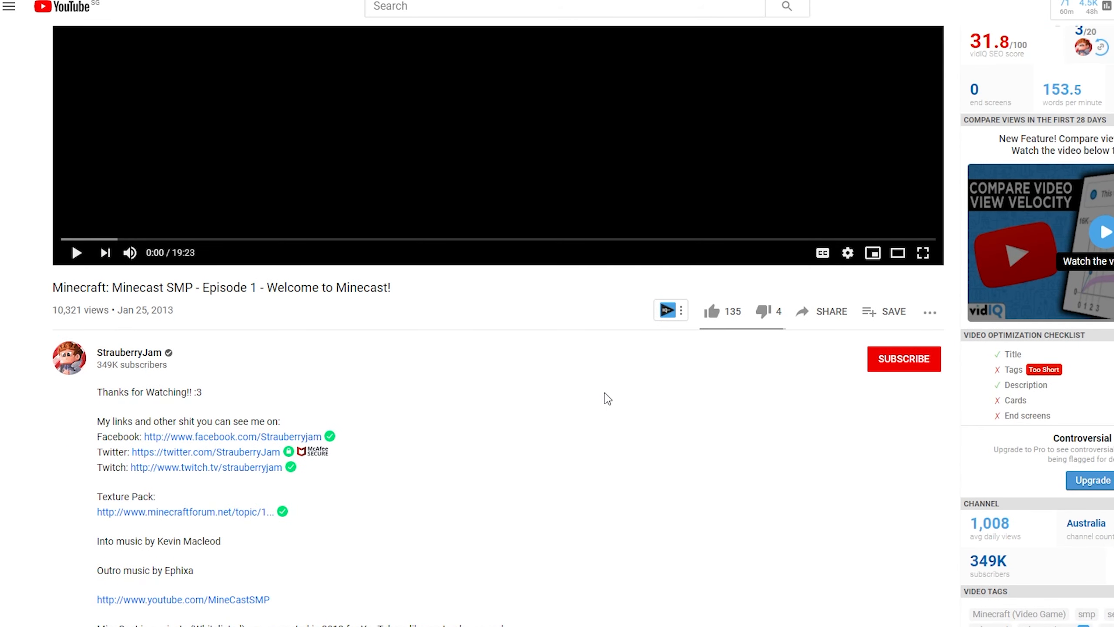